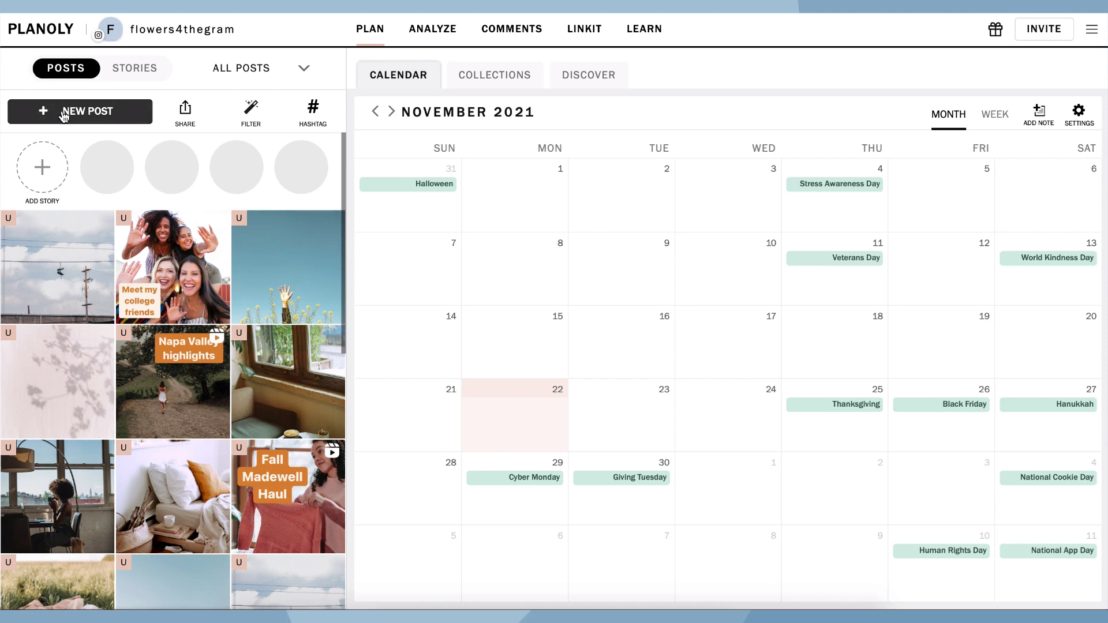
Start a new post and bring in the Tour Austin video from a chosen source
{"action": "left_click", "coordinate": [80, 111]}
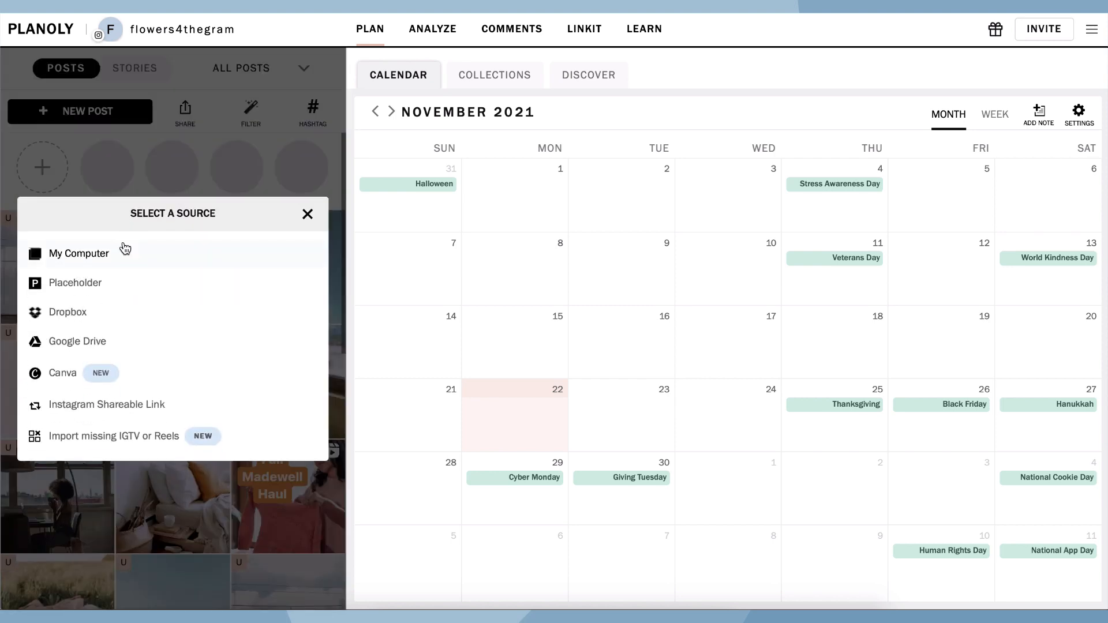
{"action": "mouse_move", "coordinate": [126, 302]}
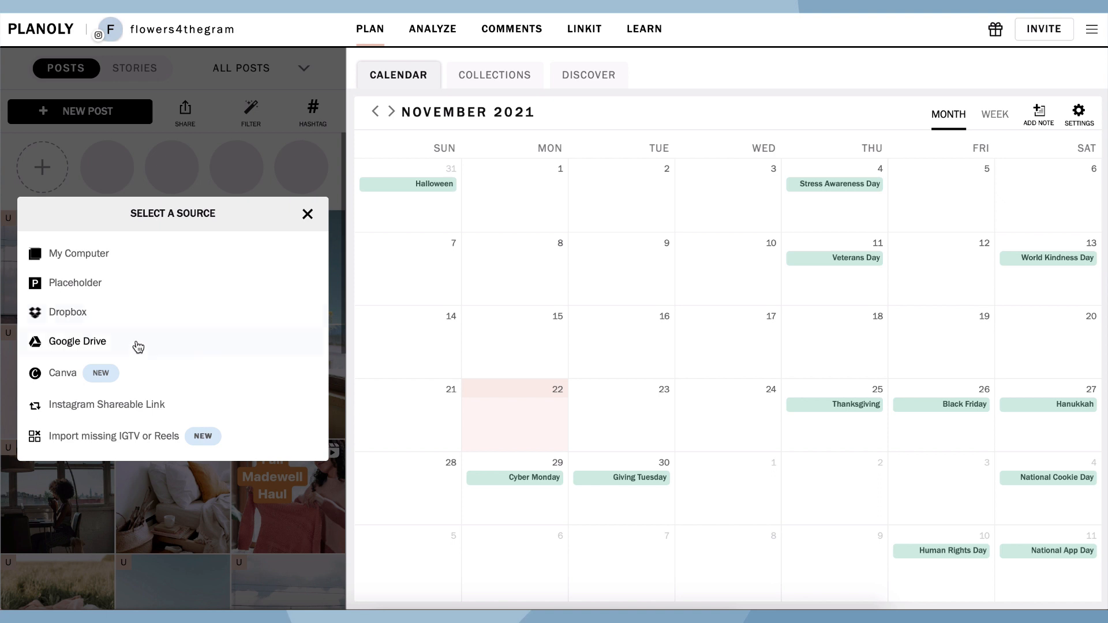
{"action": "left_click", "coordinate": [78, 254]}
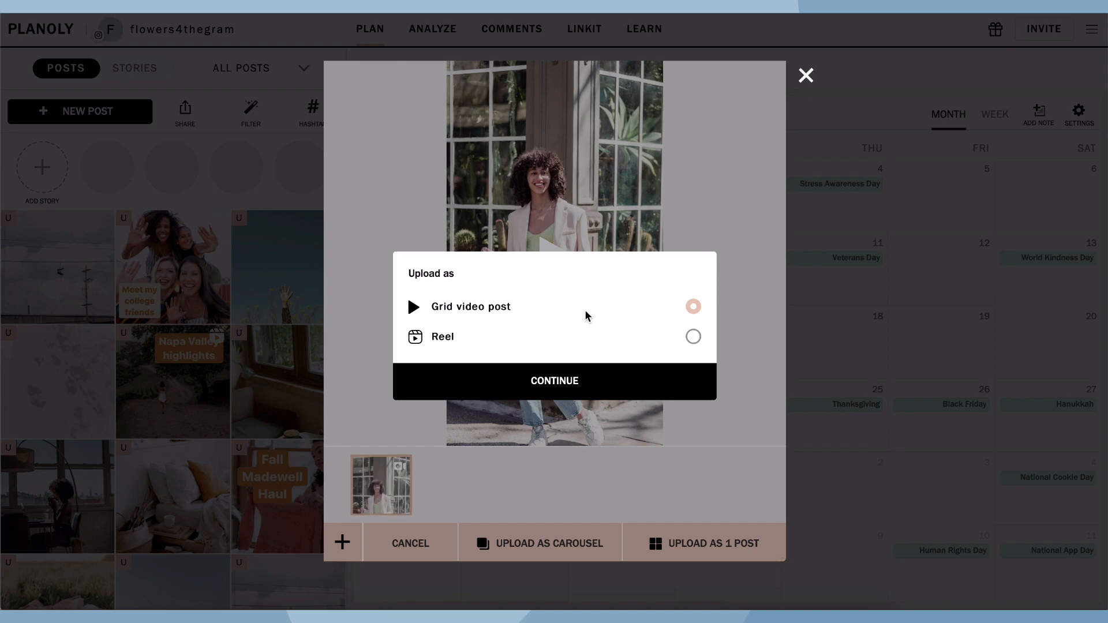
Upload the Tour Austin video as a Reel with a custom cover image from the computer
{"action": "left_click", "coordinate": [693, 336]}
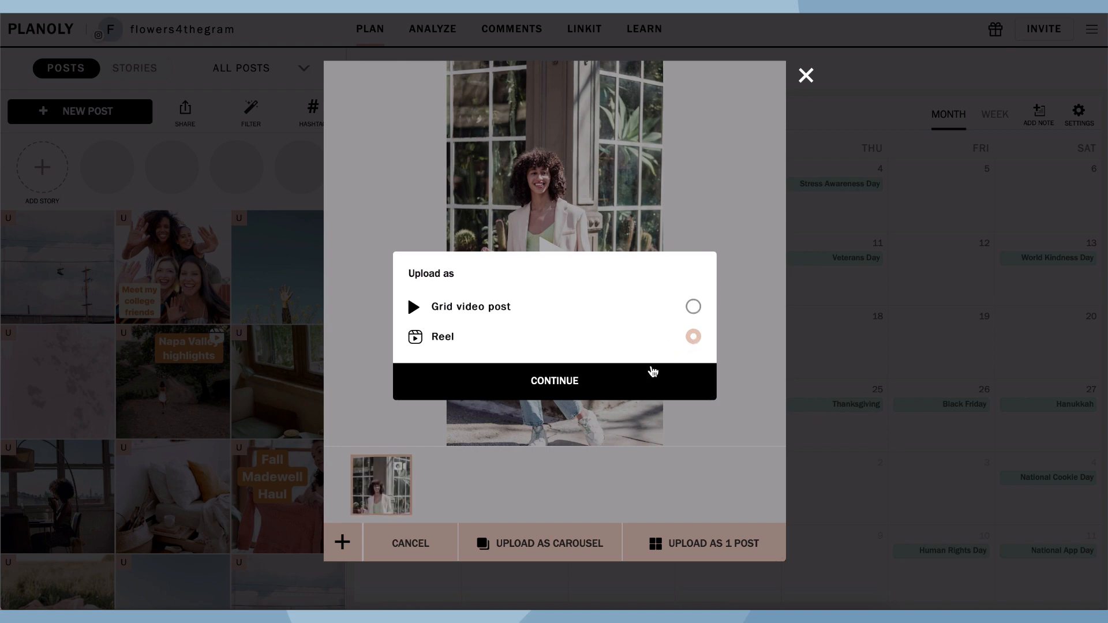
{"action": "left_click", "coordinate": [554, 381]}
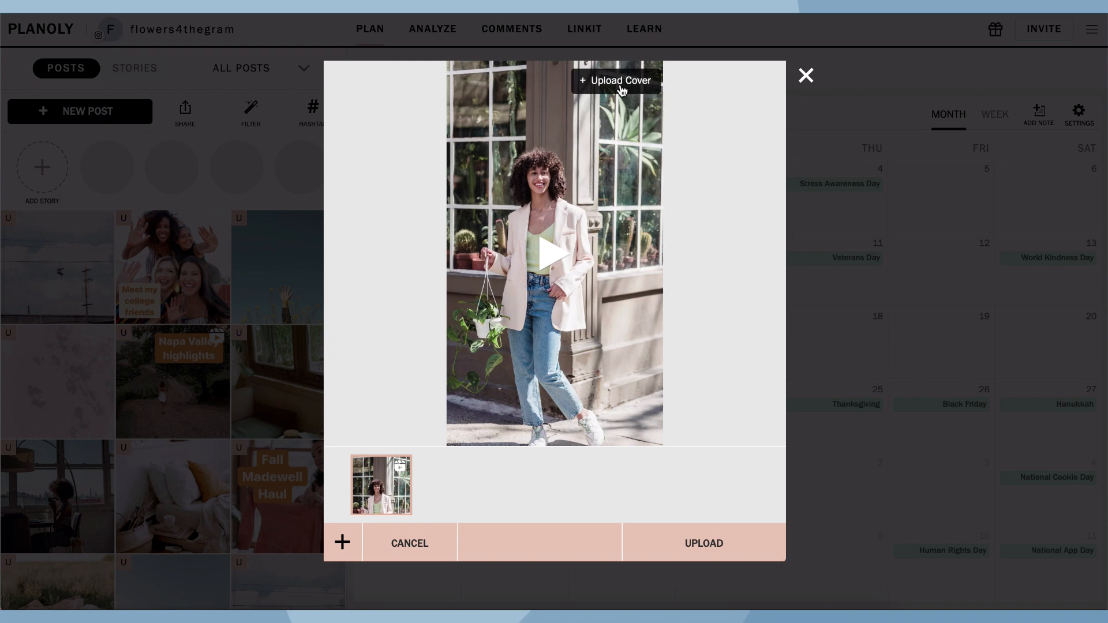
{"action": "left_click", "coordinate": [620, 80]}
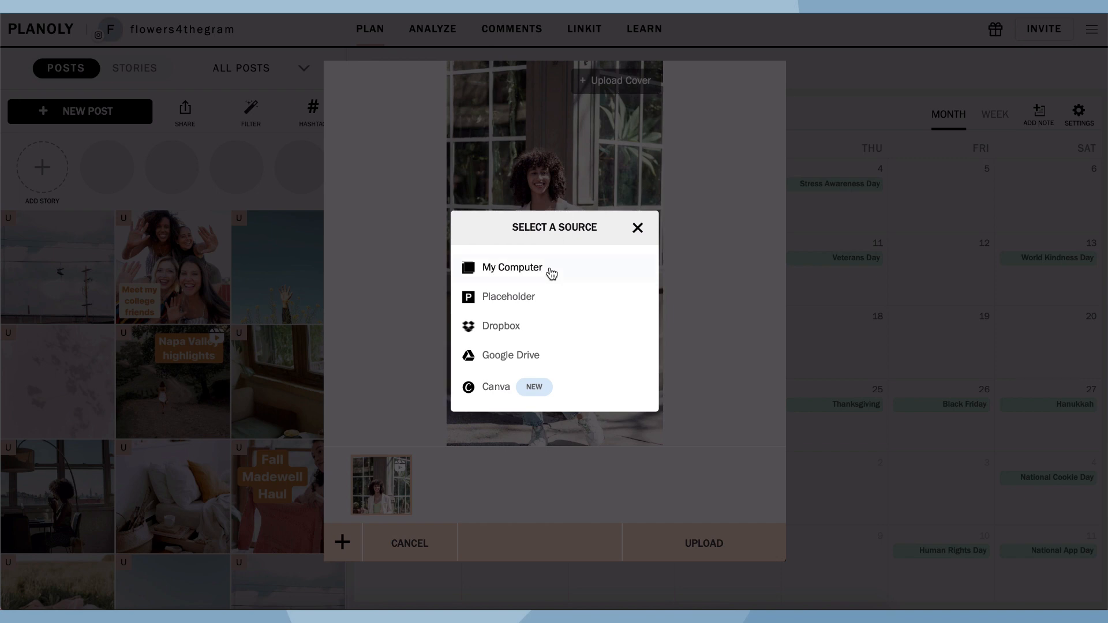
{"action": "left_click", "coordinate": [511, 267]}
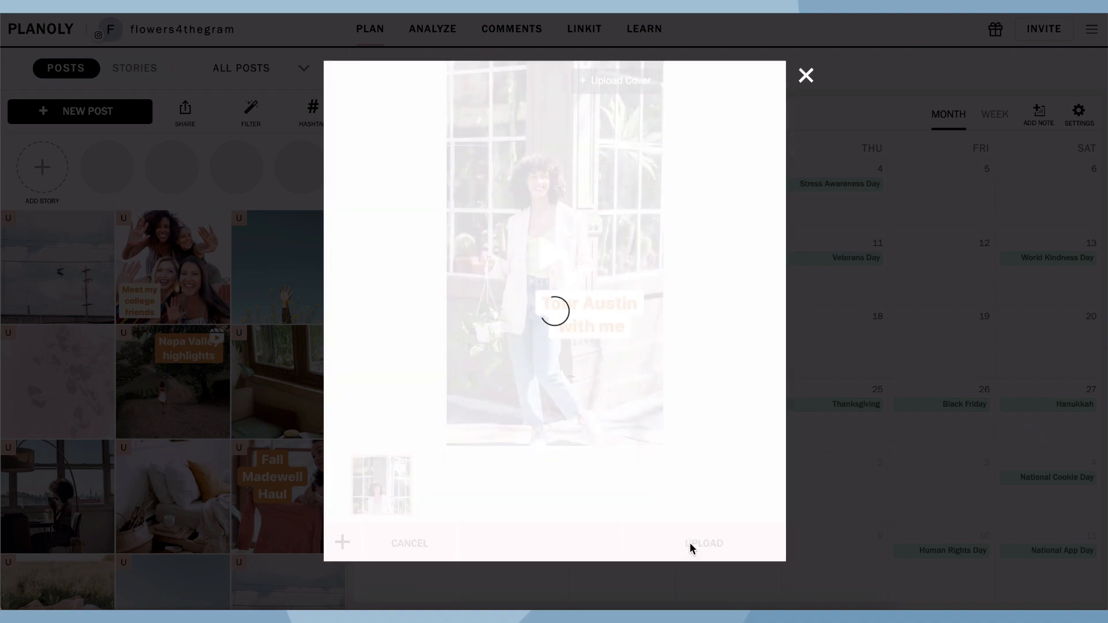
{"action": "left_click", "coordinate": [806, 75]}
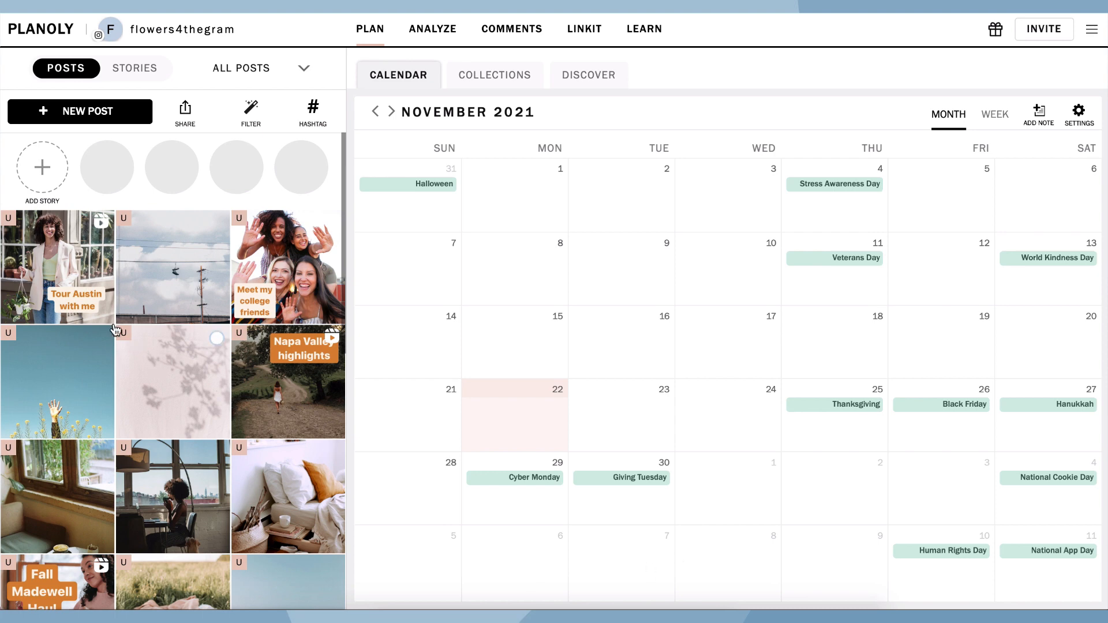
{"action": "mouse_move", "coordinate": [63, 275]}
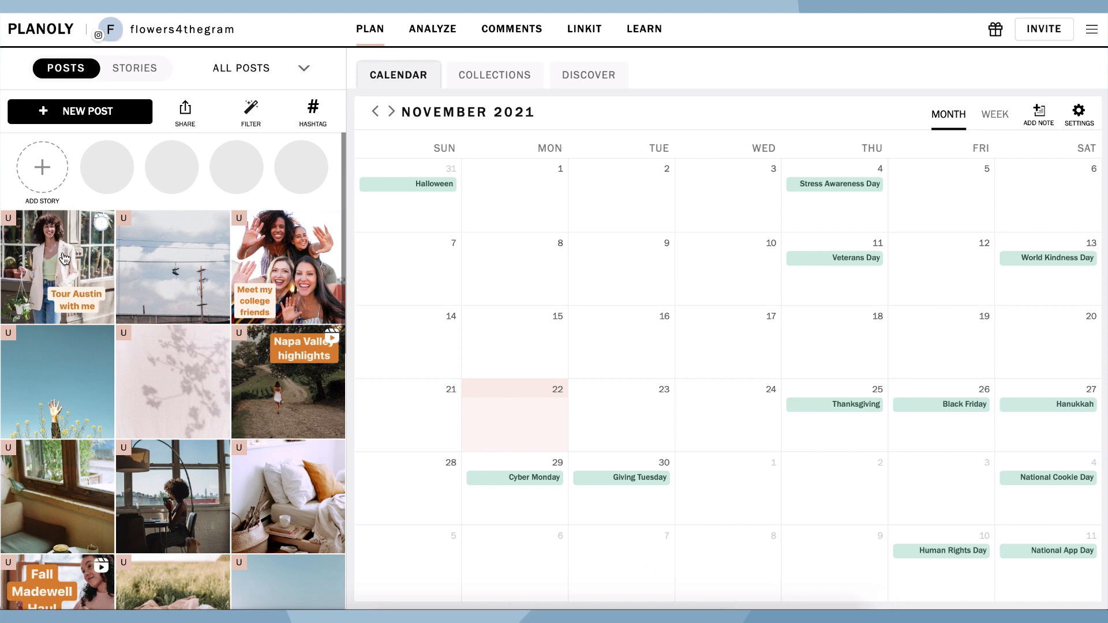
Caption the Reel 'Why I love Austin: Great Food...' and schedule it for Nov 22, 2021, 9:15 pm
{"action": "left_click", "coordinate": [57, 267]}
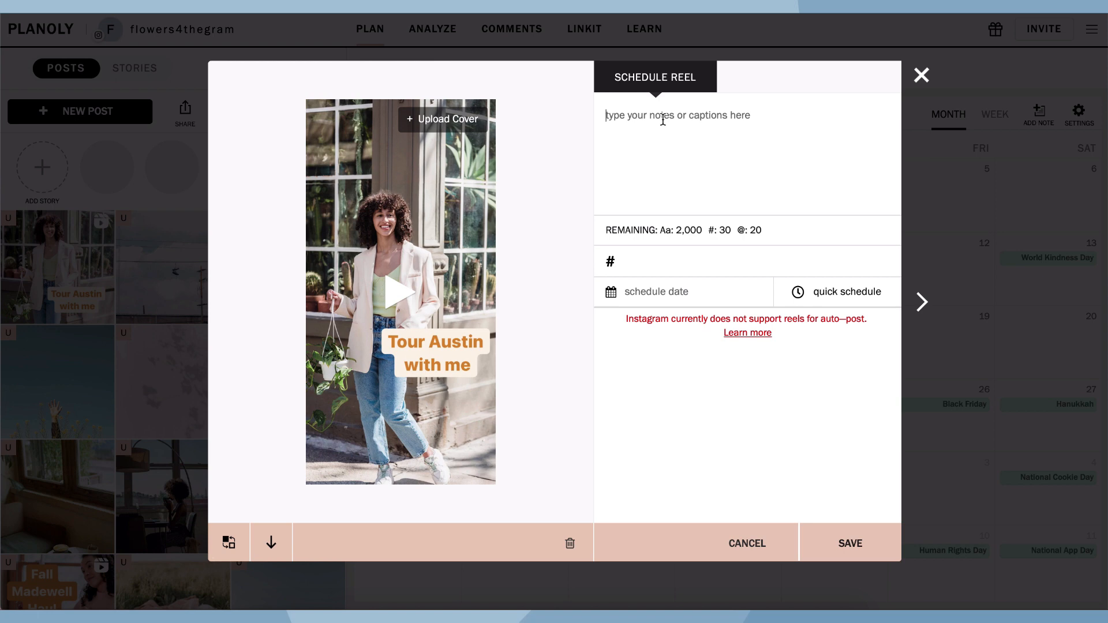
{"action": "type", "text": "Why I love Austin: Great Food. Amazing Craft Beer. Endless Watering Holes. A Thriving Arts Scene. Sun Almost Every Day. Good Music."}
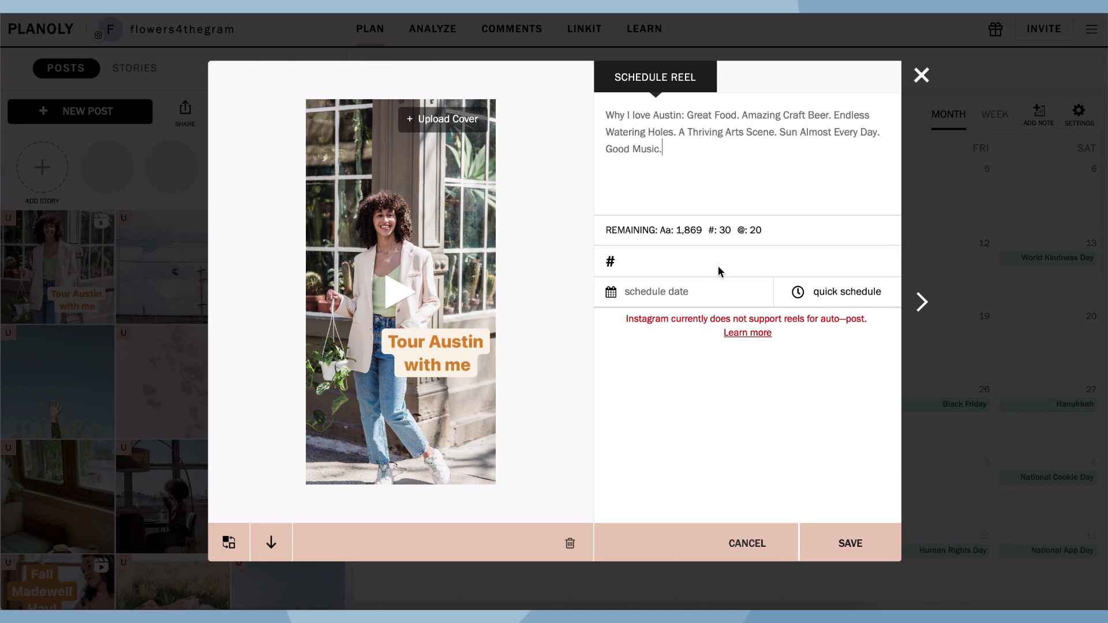
{"action": "left_click", "coordinate": [656, 292]}
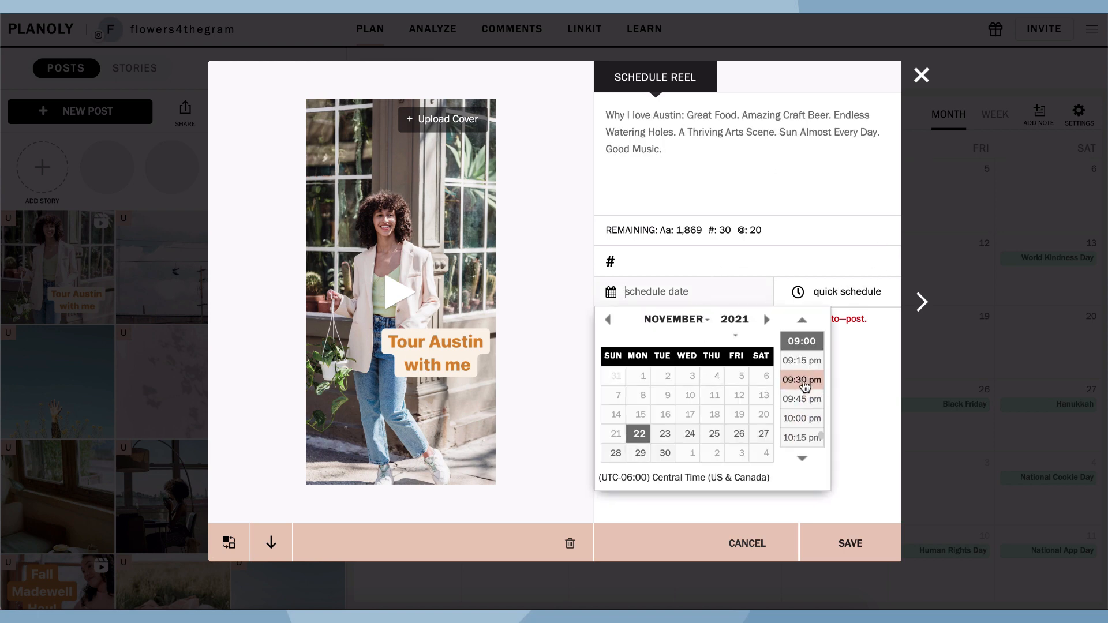
{"action": "left_click", "coordinate": [801, 360]}
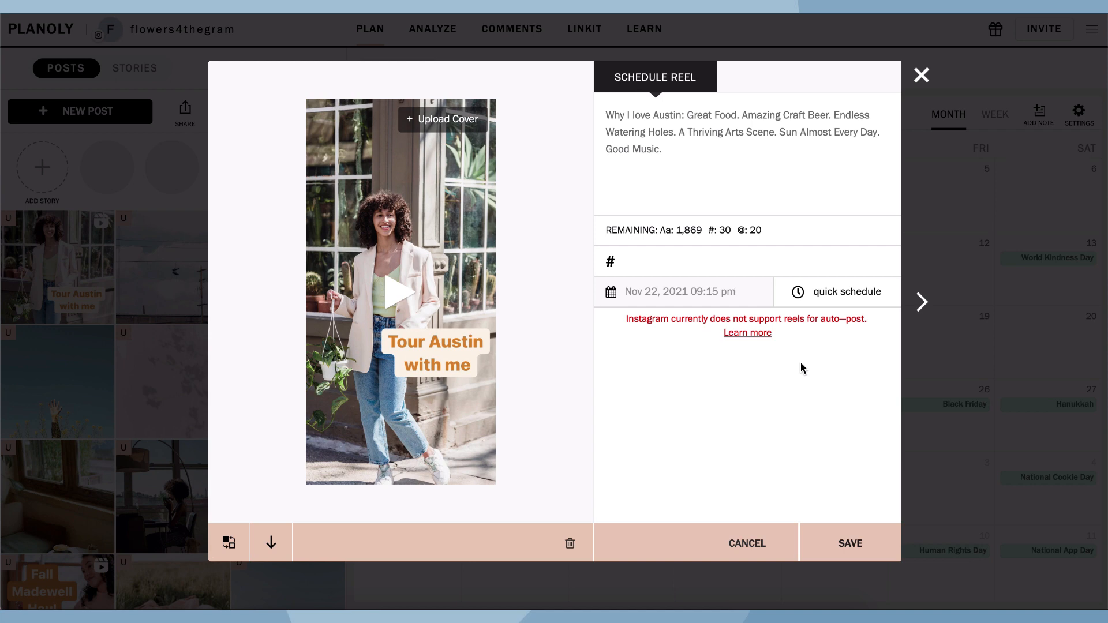
{"action": "mouse_move", "coordinate": [829, 494]}
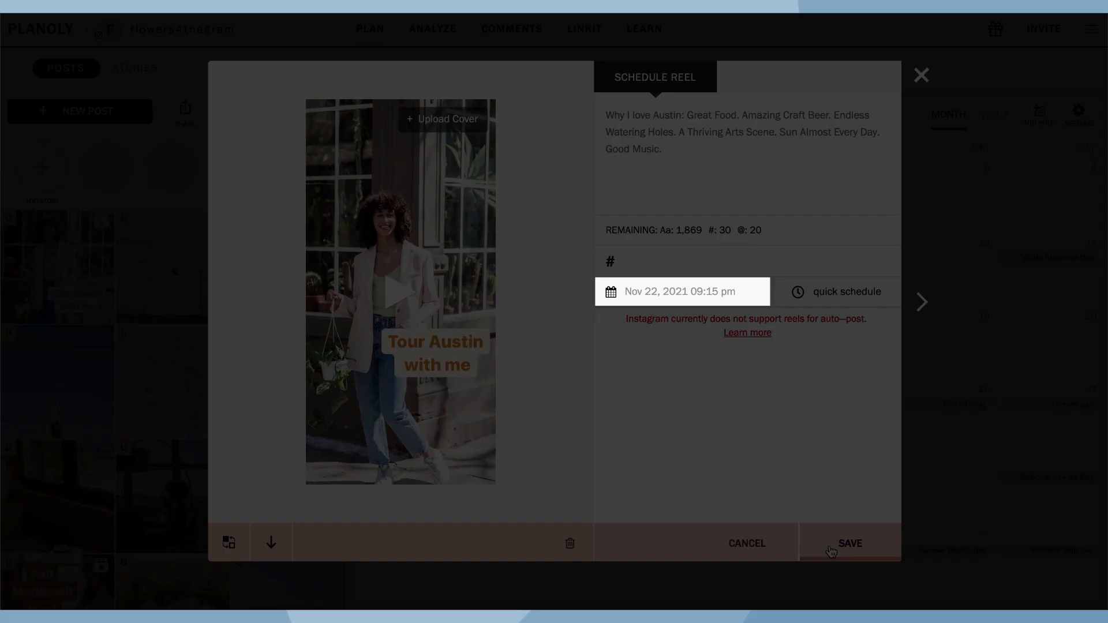
Save the scheduled Reel, then open Planoly's reel notification on the iPhone into Instagram
{"action": "left_click", "coordinate": [849, 543]}
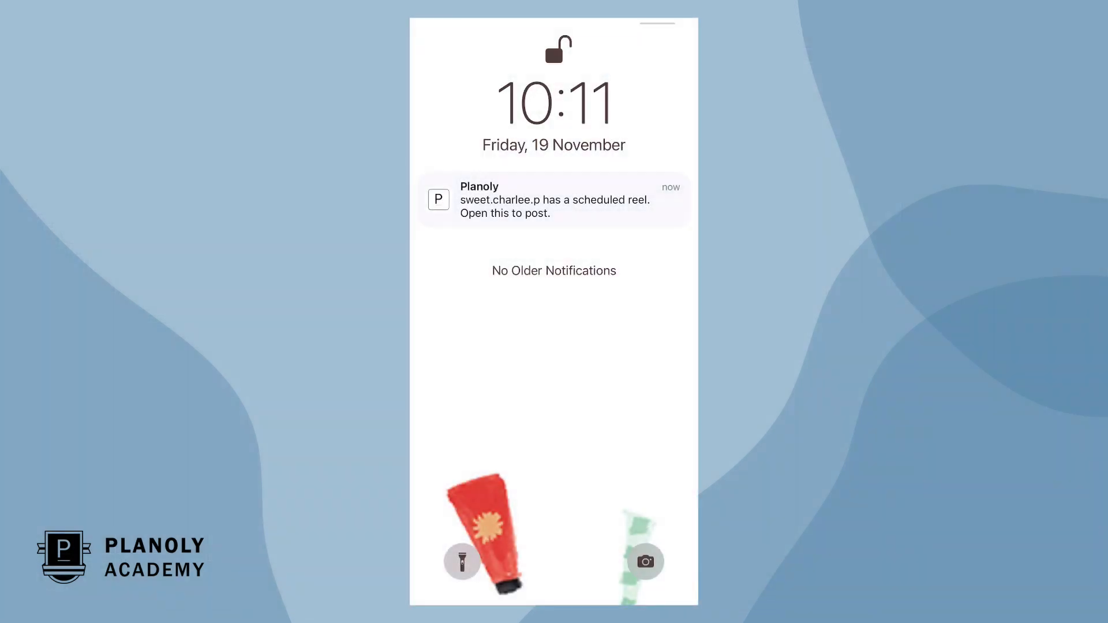
{"action": "left_click", "coordinate": [553, 200]}
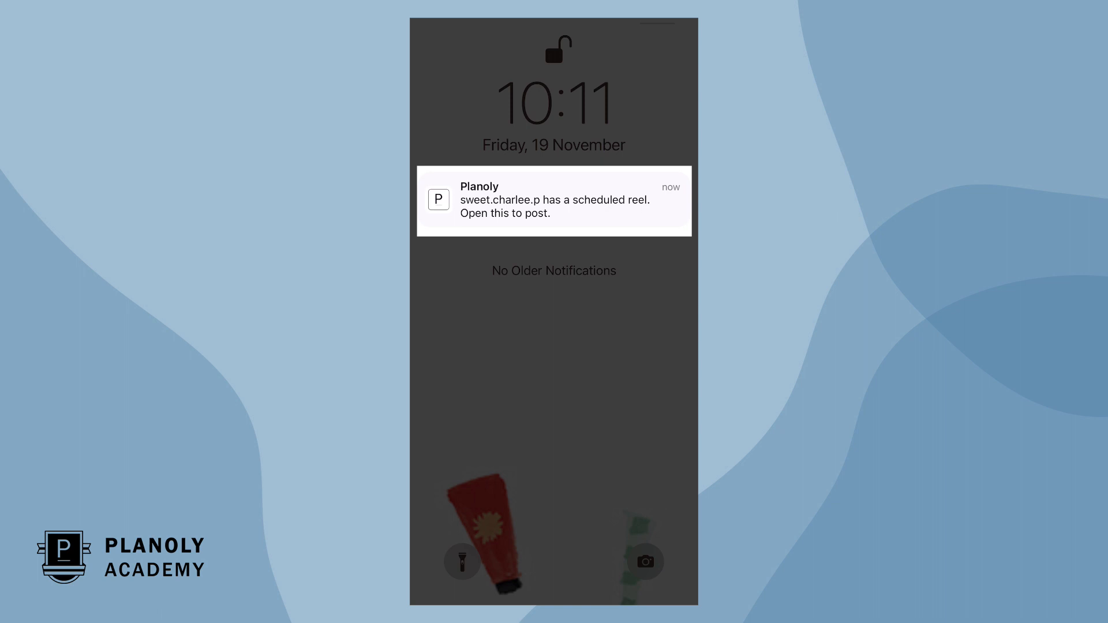
{"action": "left_click", "coordinate": [554, 201]}
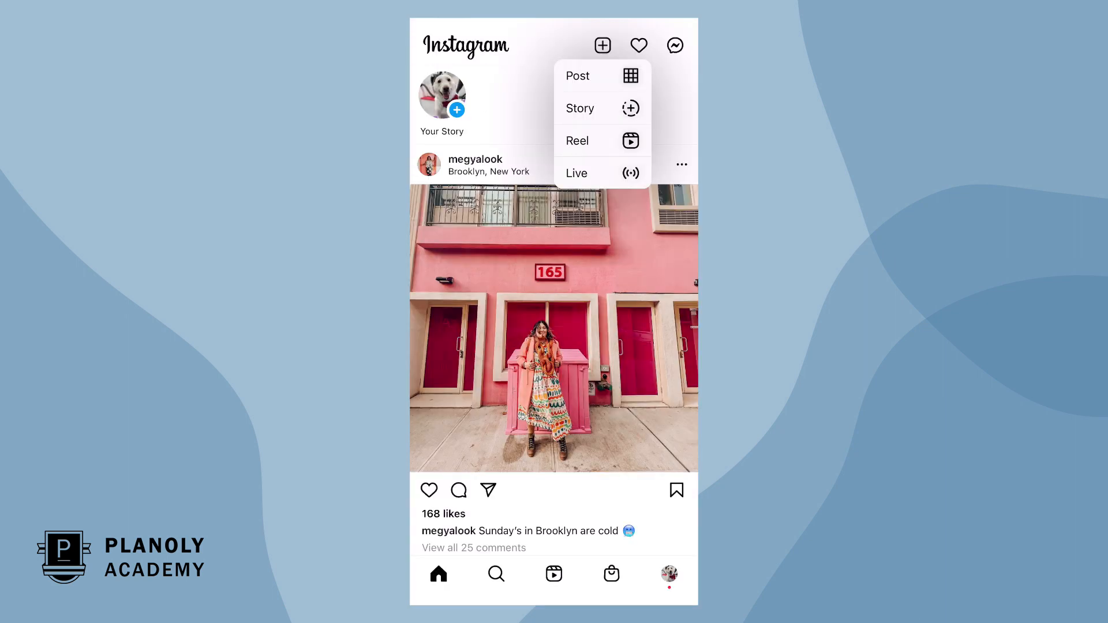
Share the Reel on Instagram with the pasted Austin caption and view it in the profile grid
{"action": "left_click", "coordinate": [578, 140]}
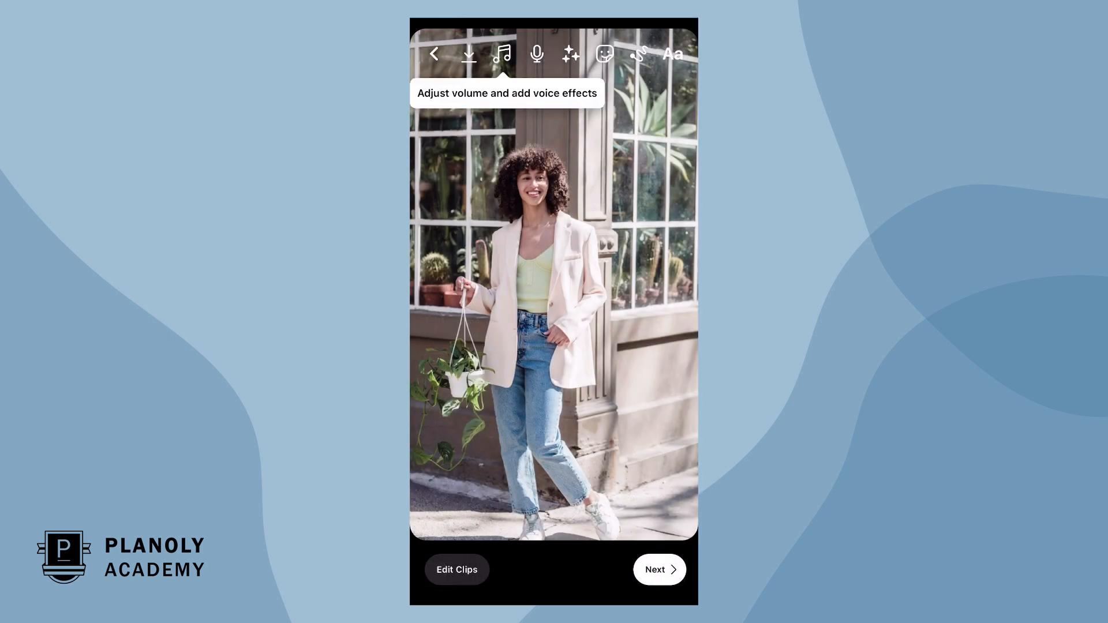
{"action": "left_click", "coordinate": [659, 570]}
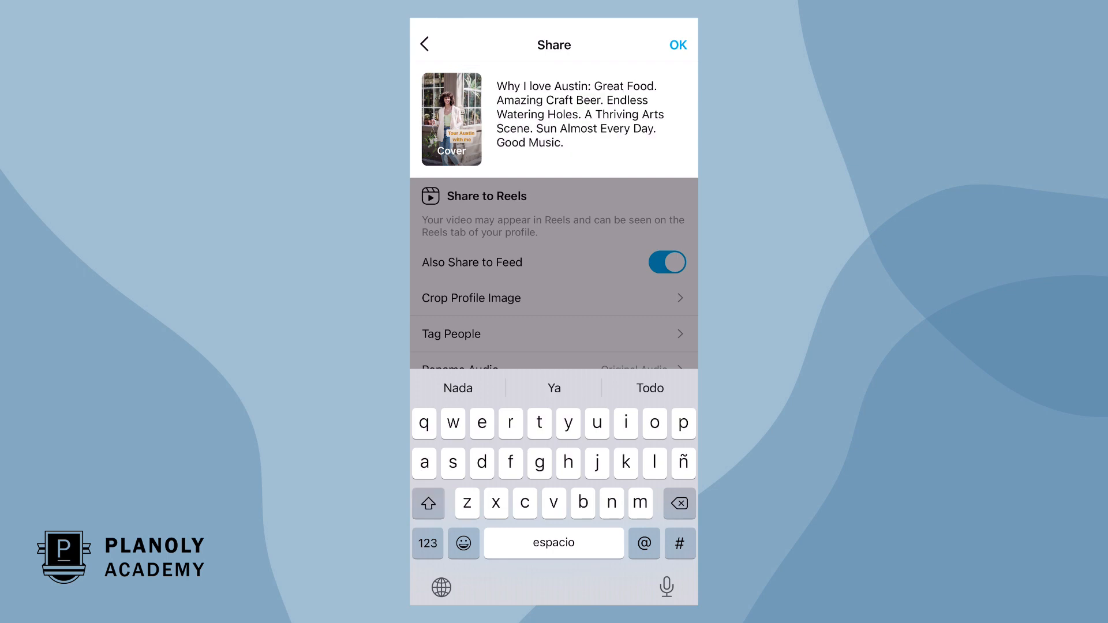
{"action": "left_click", "coordinate": [678, 45]}
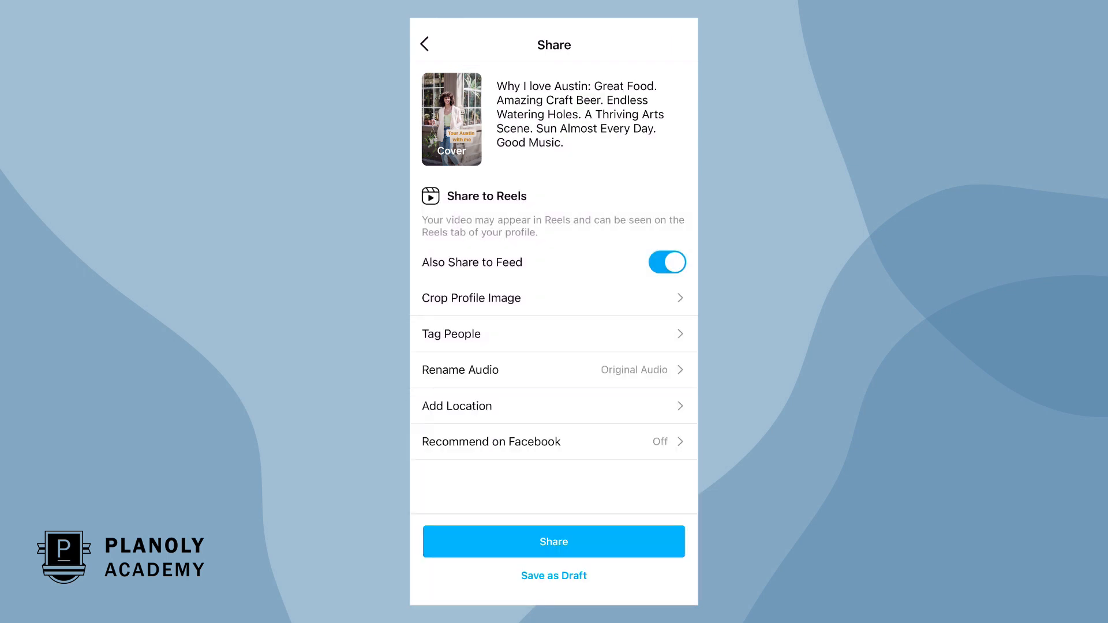
{"action": "left_click", "coordinate": [554, 541]}
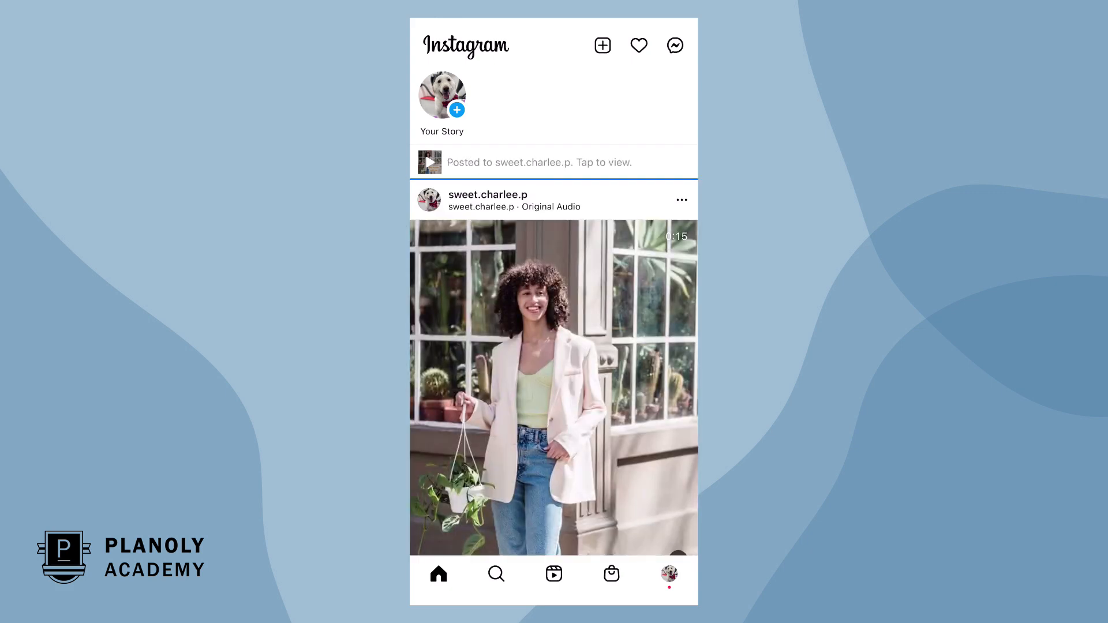
{"action": "left_click", "coordinate": [669, 573]}
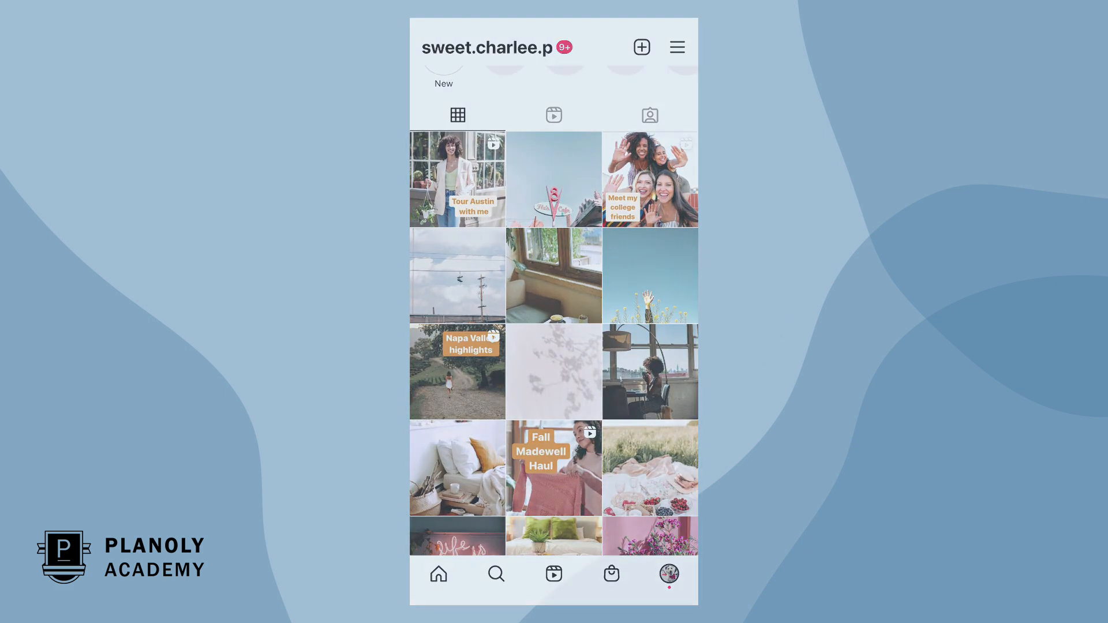